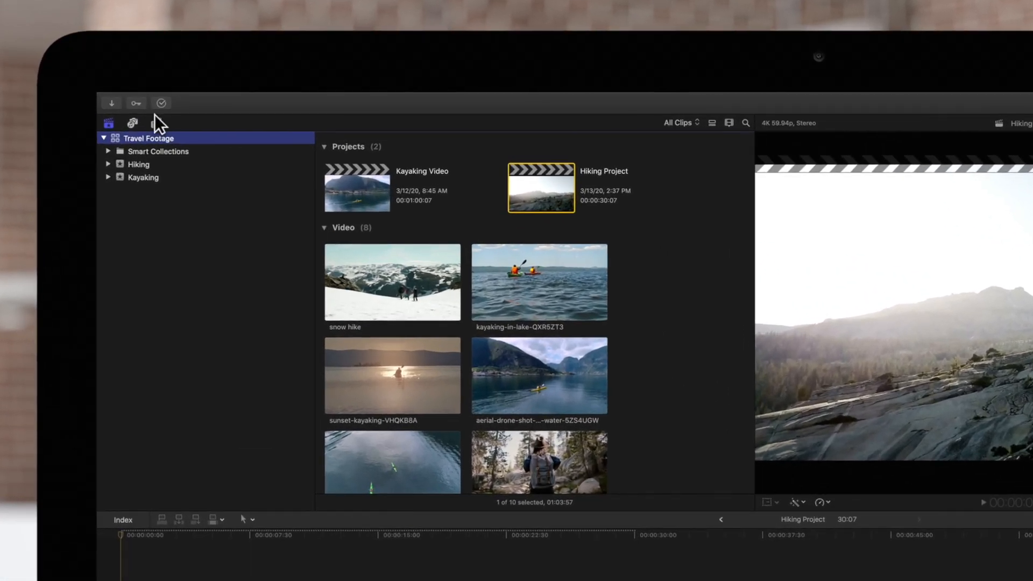
Bring up the Final Cut Pro preferences window from the application menu
{"action": "left_click", "coordinate": [151, 99]}
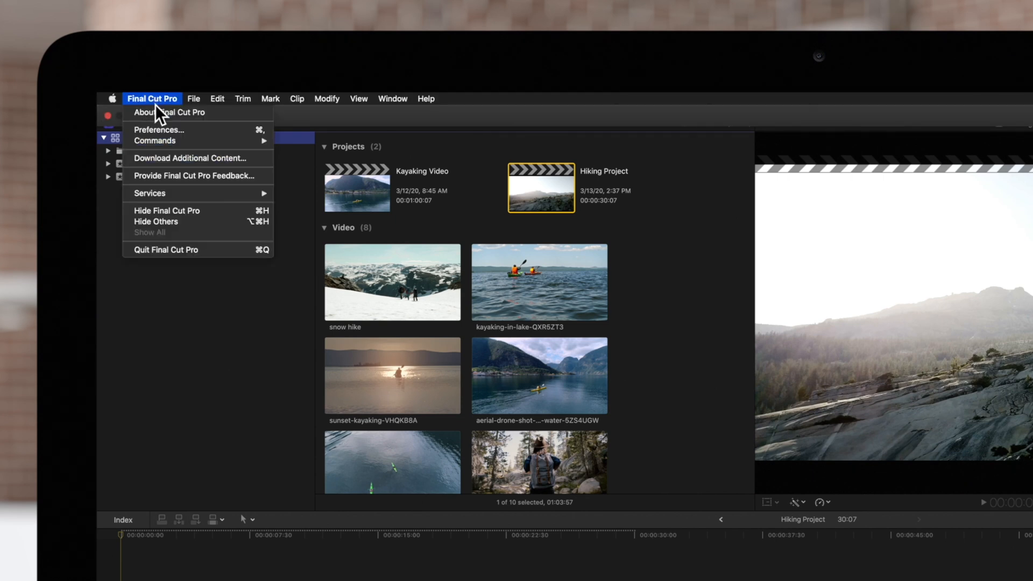
{"action": "mouse_move", "coordinate": [161, 130]}
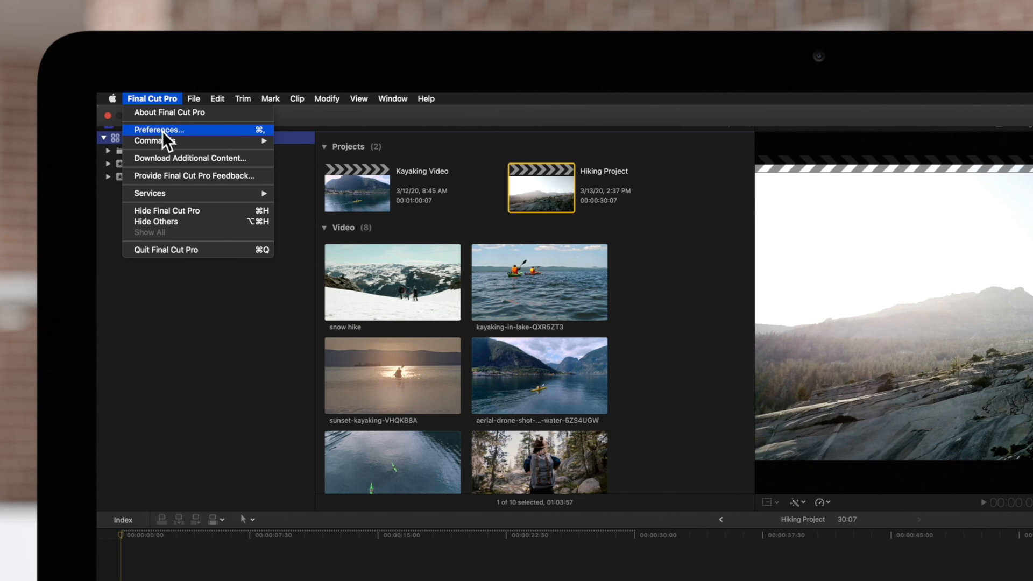
{"action": "left_click", "coordinate": [159, 130]}
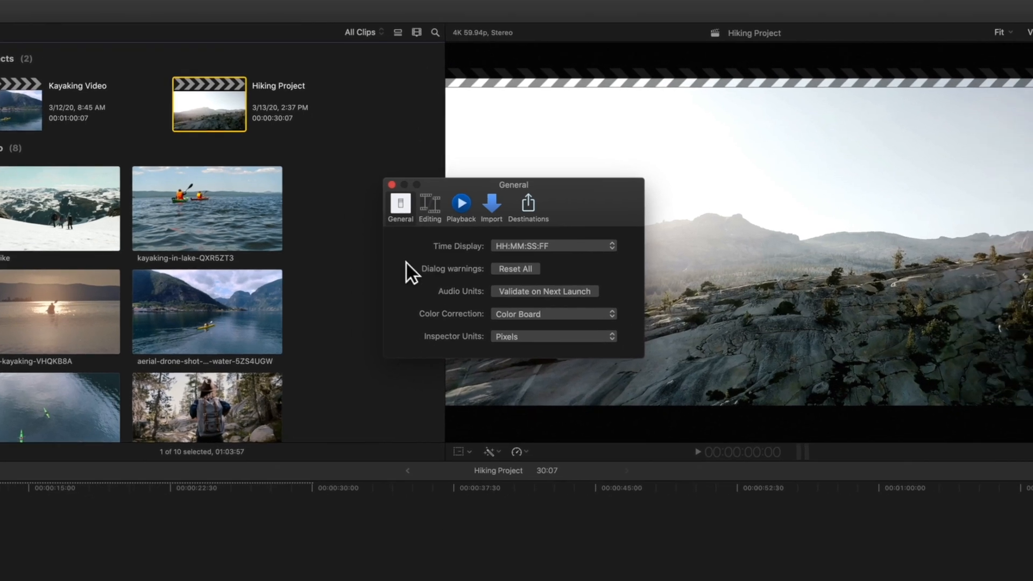
In Playback preferences, uncheck Background render
{"action": "left_click", "coordinate": [461, 204]}
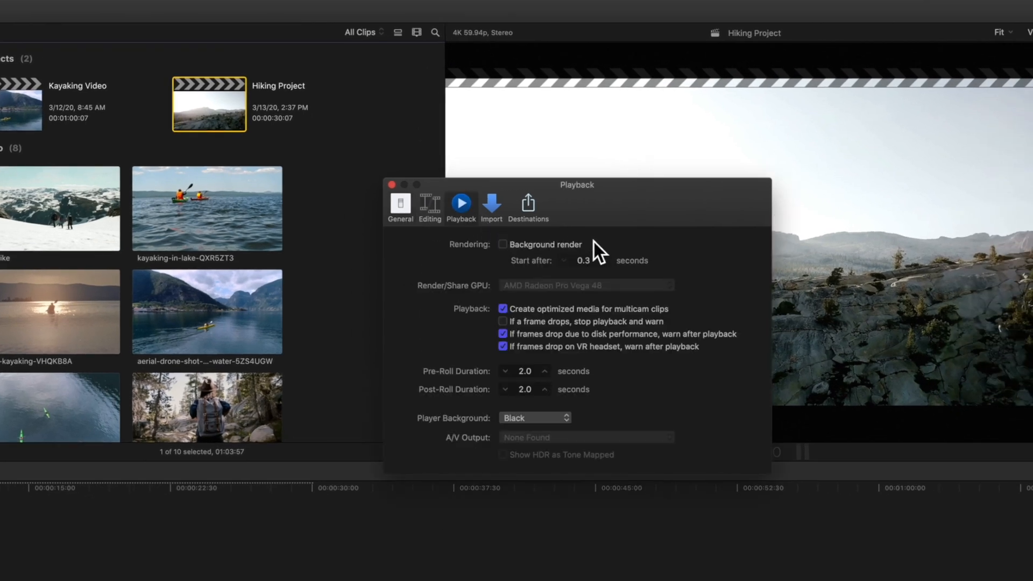
{"action": "left_click", "coordinate": [502, 245]}
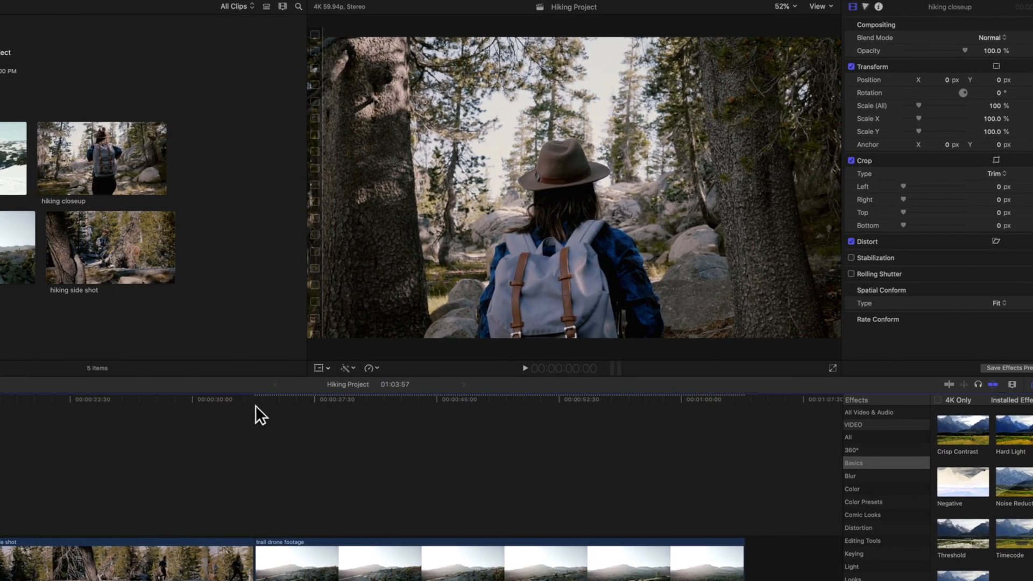
{"action": "mouse_move", "coordinate": [406, 420]}
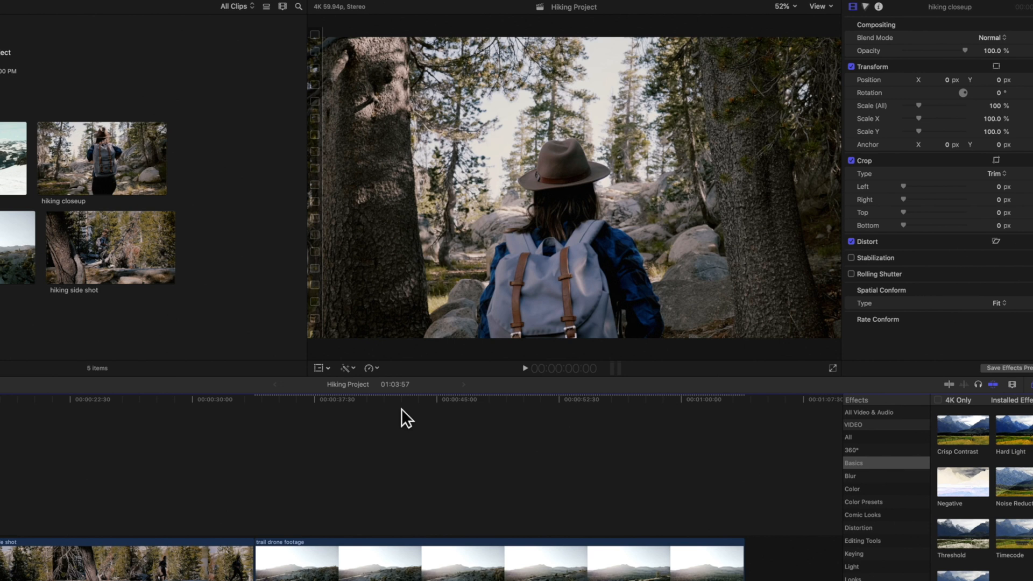
{"action": "mouse_move", "coordinate": [208, 499]}
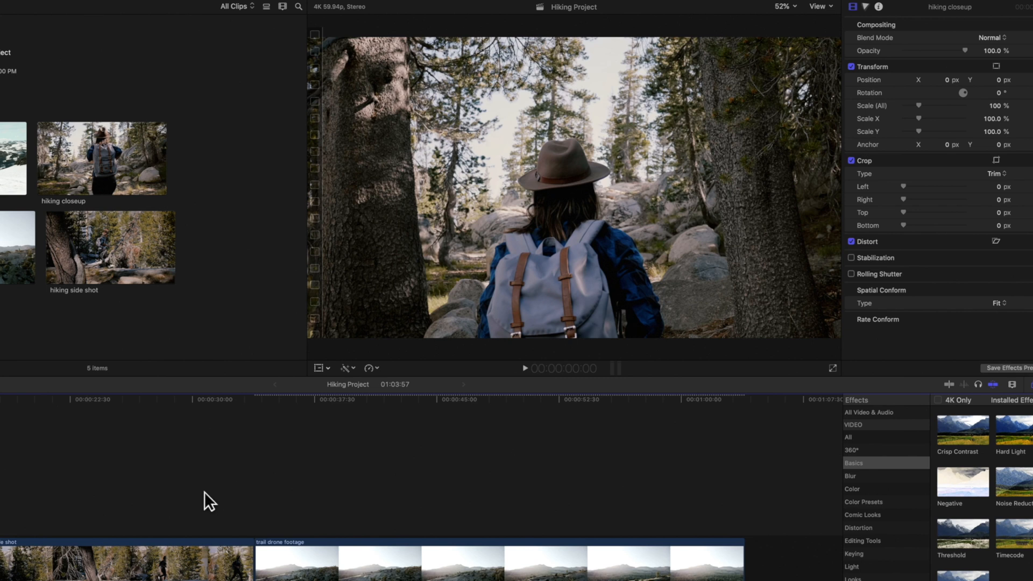
{"action": "left_click", "coordinate": [218, 400]}
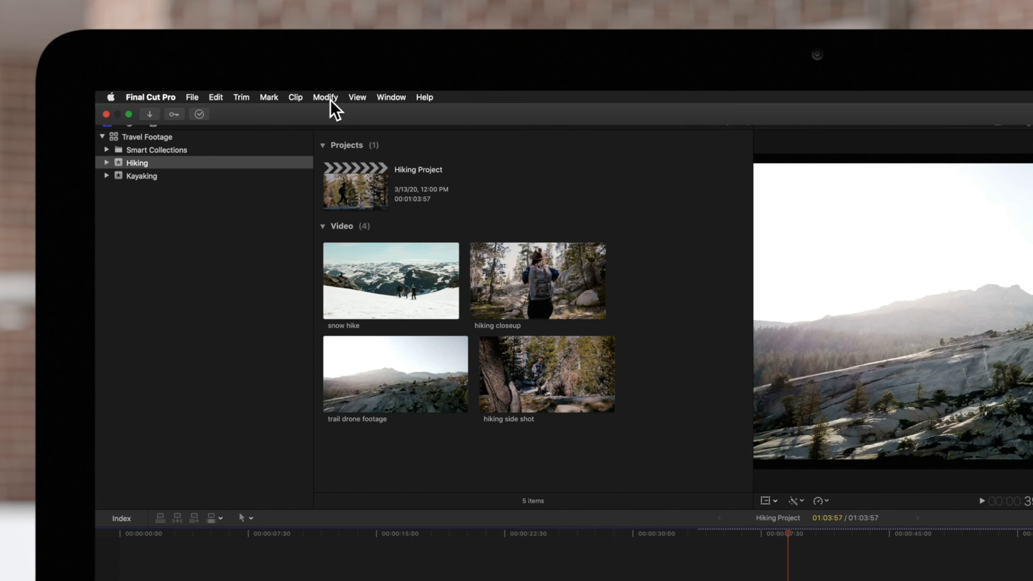
{"action": "left_click", "coordinate": [325, 97]}
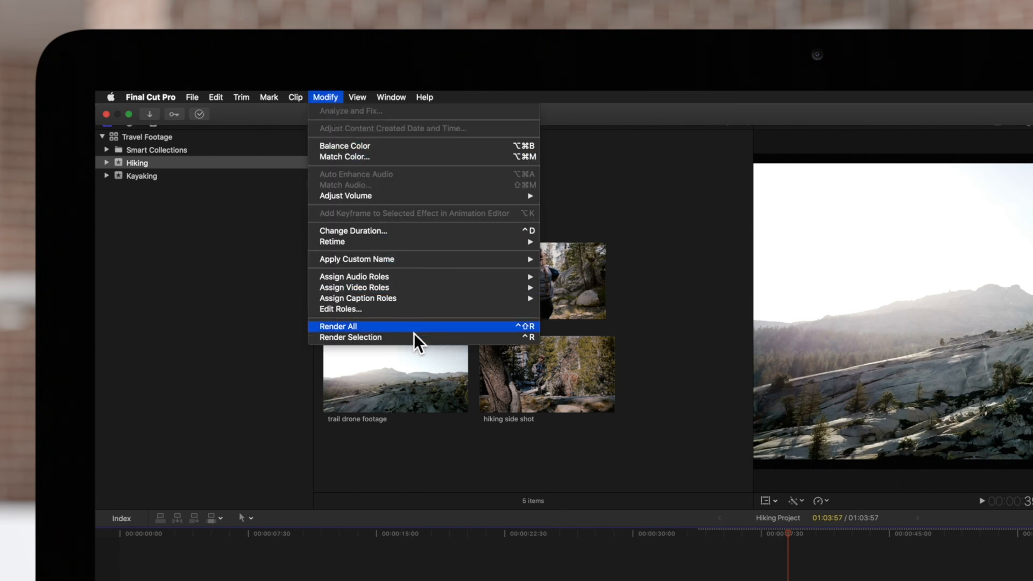
{"action": "mouse_move", "coordinate": [418, 337]}
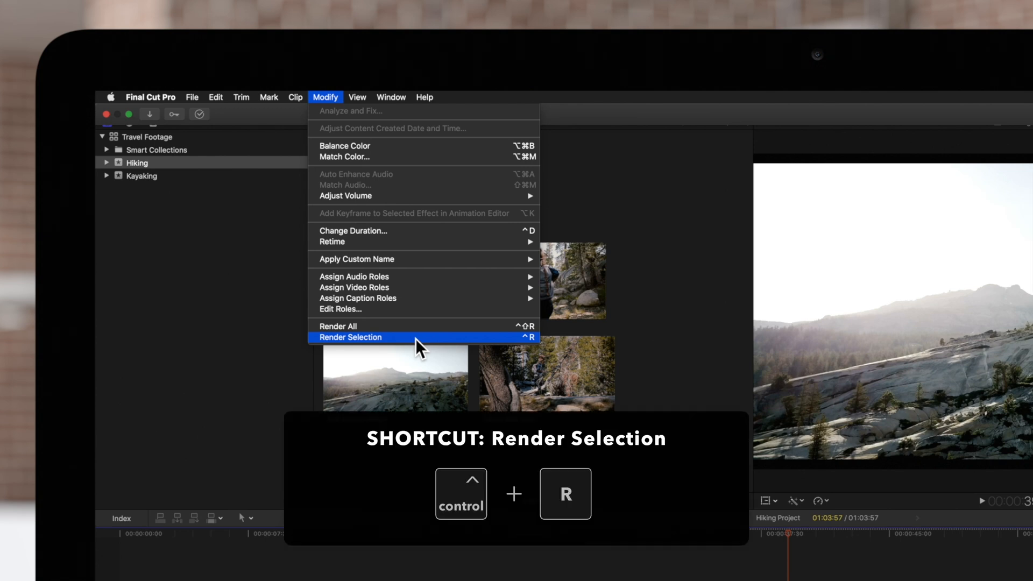
{"action": "mouse_move", "coordinate": [421, 326]}
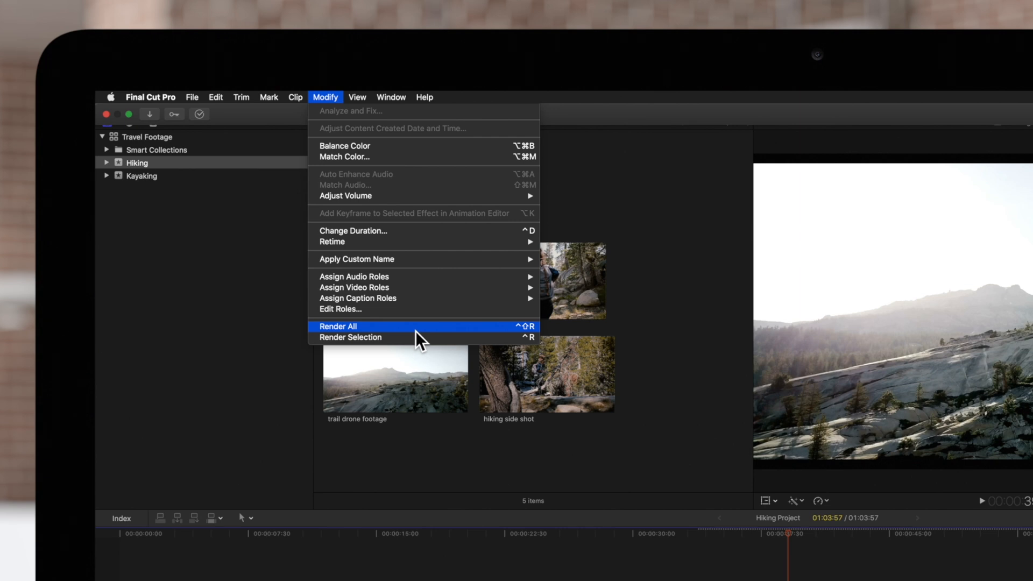
{"action": "key", "text": "ctrl+shift+r"}
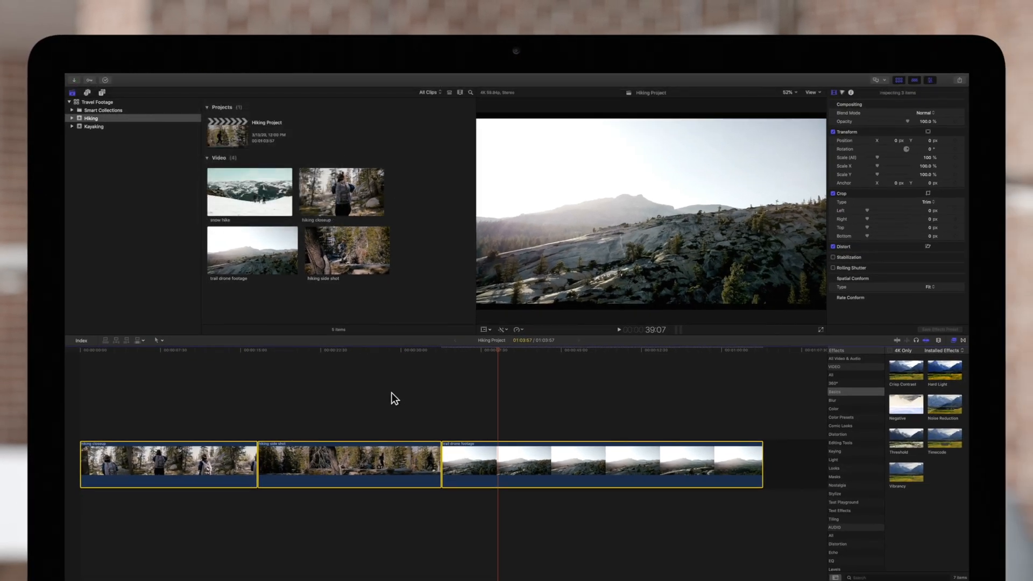
Render the three selected Hiking Project clips with Control-R
{"action": "key", "text": "ctrl+r"}
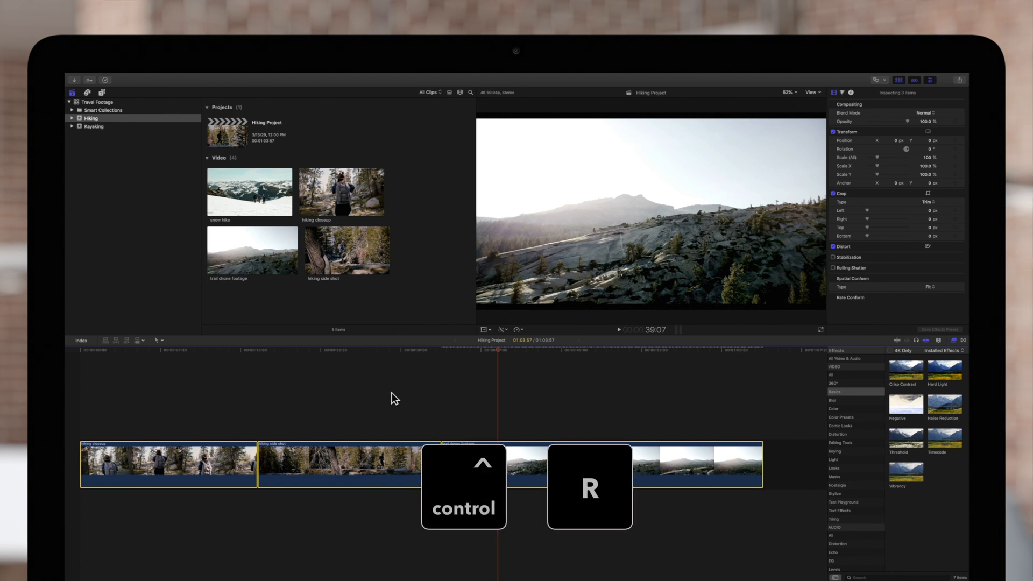
{"action": "key", "text": "ctrl+r"}
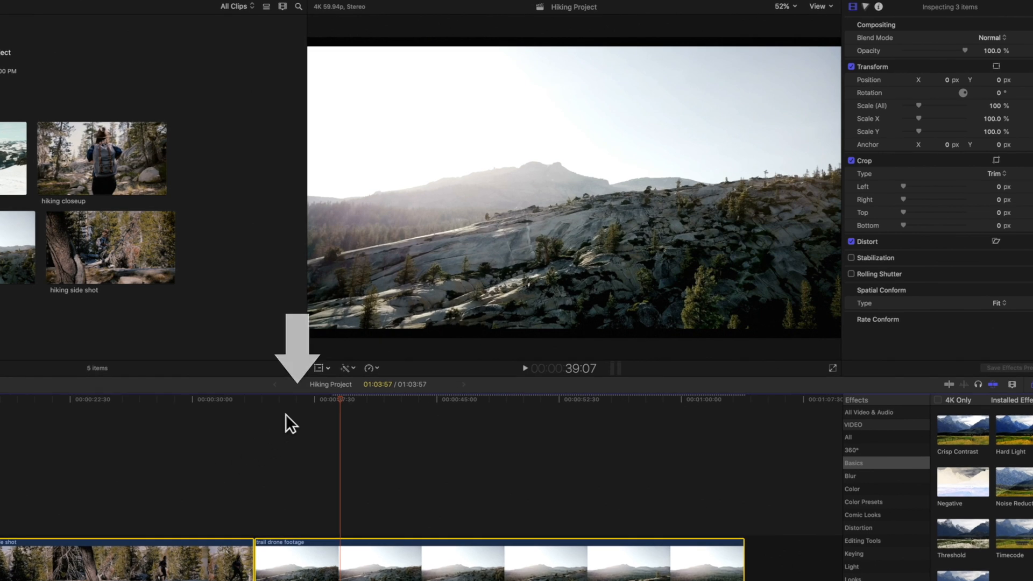
{"action": "mouse_move", "coordinate": [388, 420]}
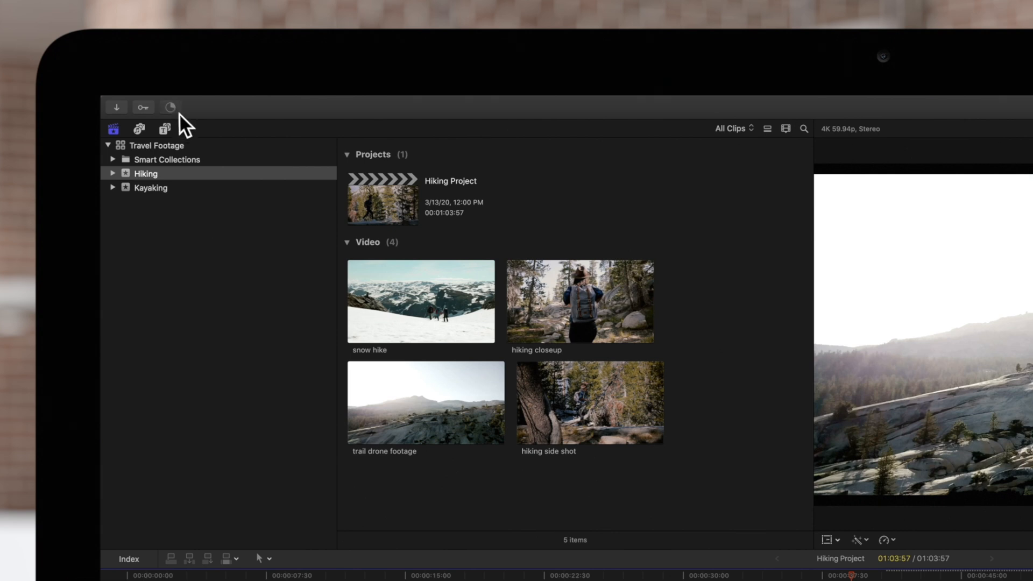
Show the Background Tasks window to watch the Rendering progress bar
{"action": "left_click", "coordinate": [169, 106]}
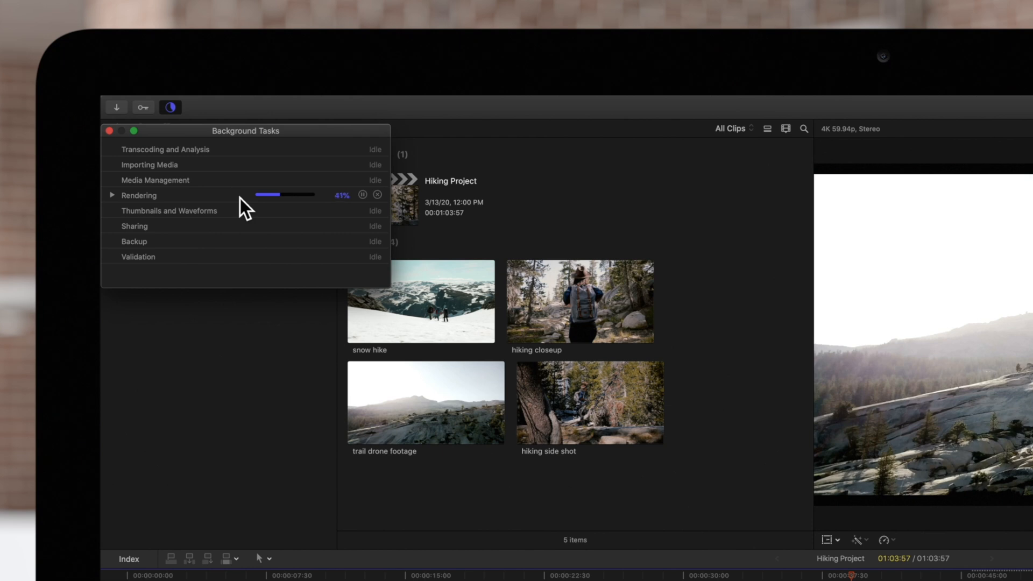
{"action": "mouse_move", "coordinate": [191, 174]}
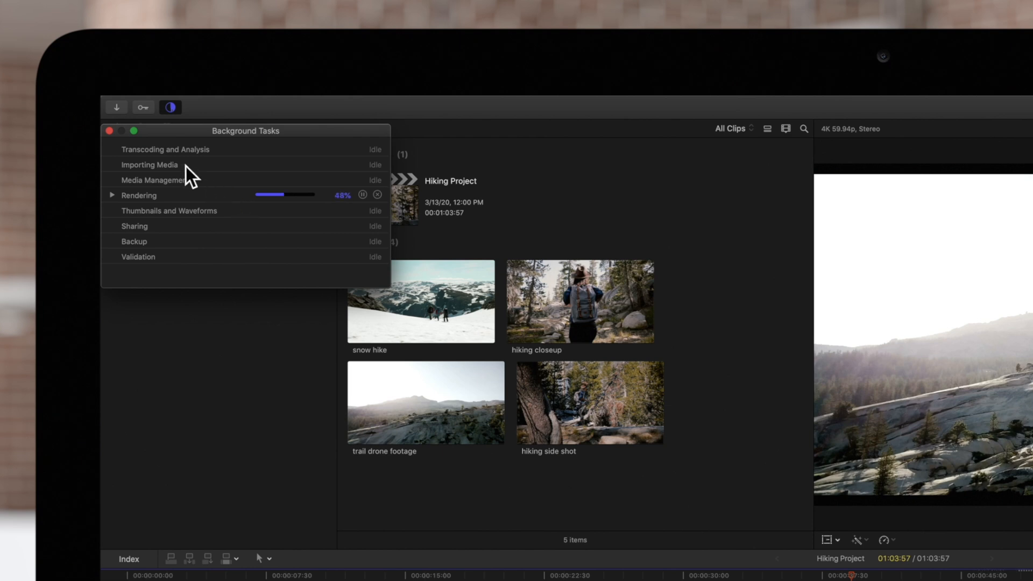
{"action": "left_click", "coordinate": [110, 130]}
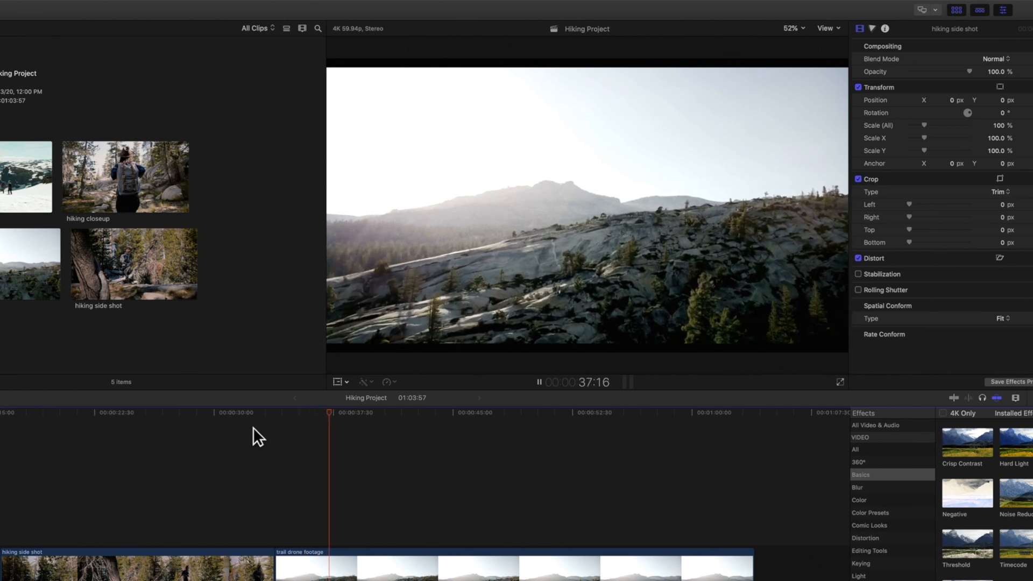
Stop and resume playback of the rendered trail drone footage with the Space bar
{"action": "key", "text": "space"}
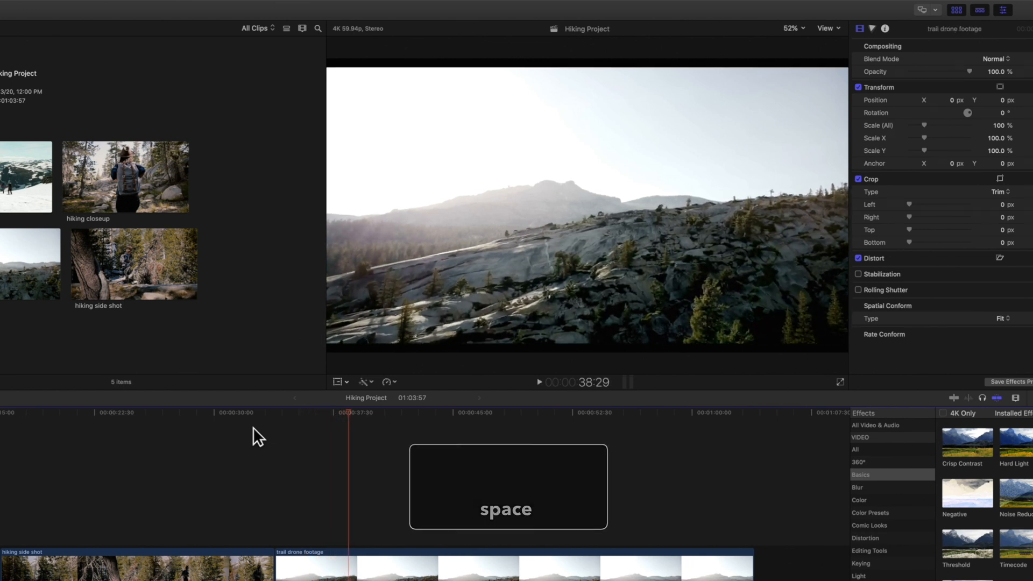
{"action": "key", "text": "space"}
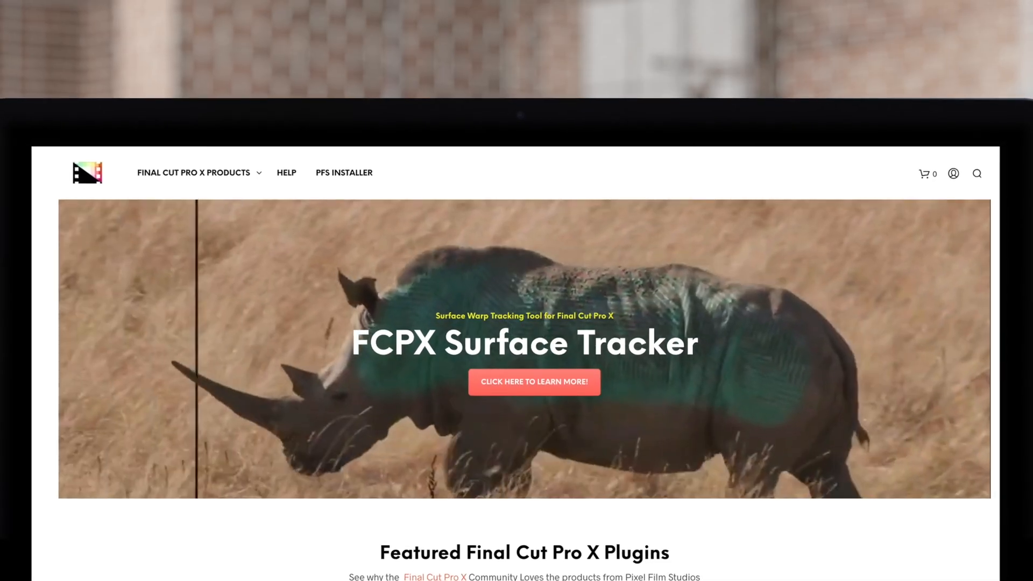
Scroll down the Pixel Film Studios homepage through the FCPX plugin product grid
{"action": "scroll", "scroll_direction": "down", "scroll_amount": 3}
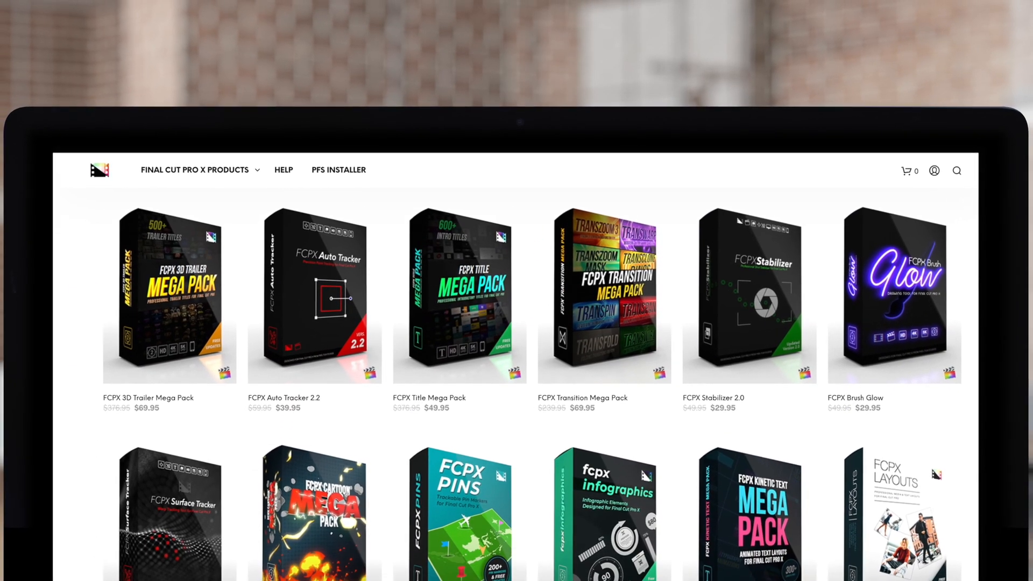
{"action": "scroll", "scroll_direction": "down", "scroll_amount": 3}
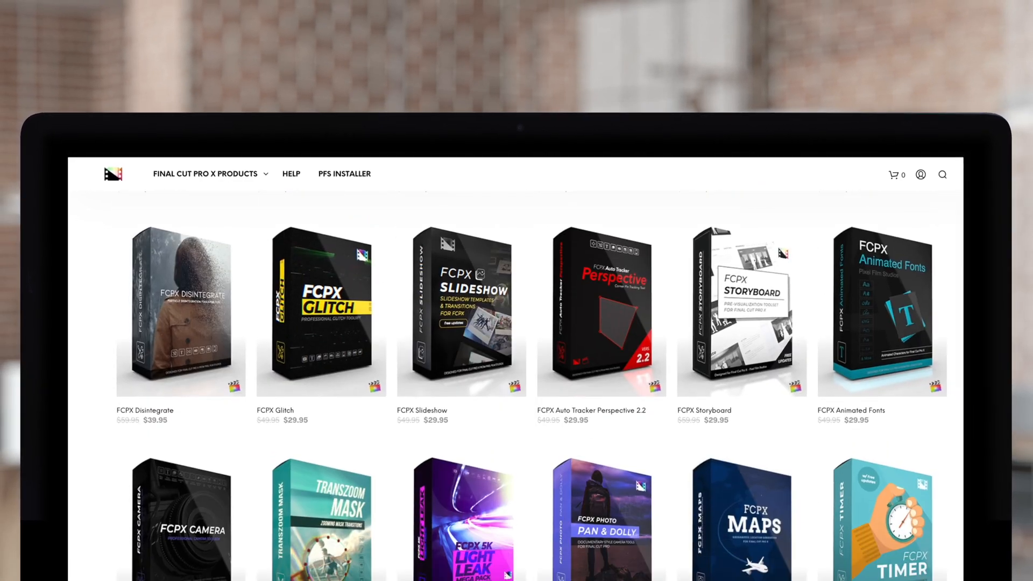
{"action": "scroll", "scroll_direction": "down", "scroll_amount": 3}
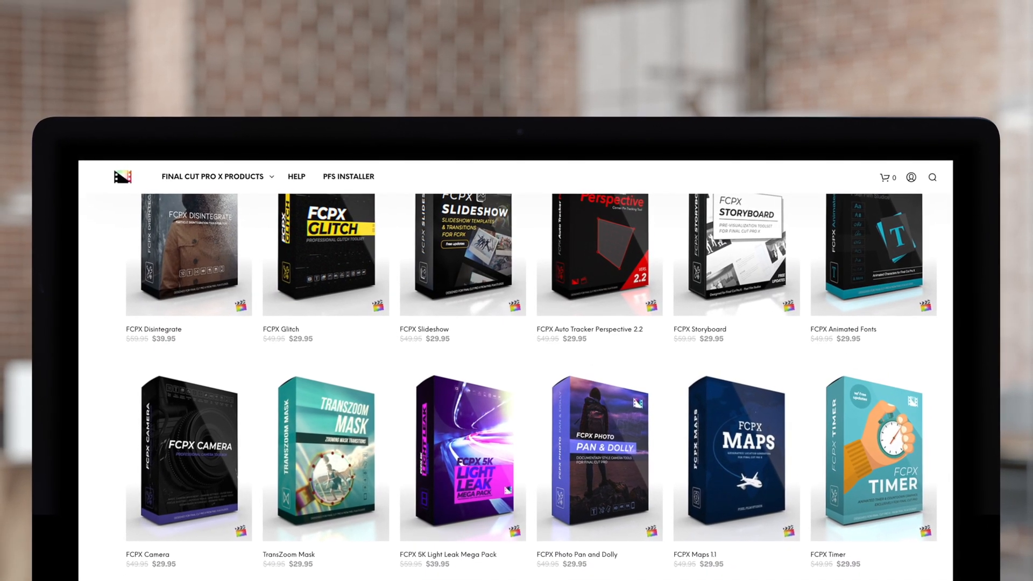